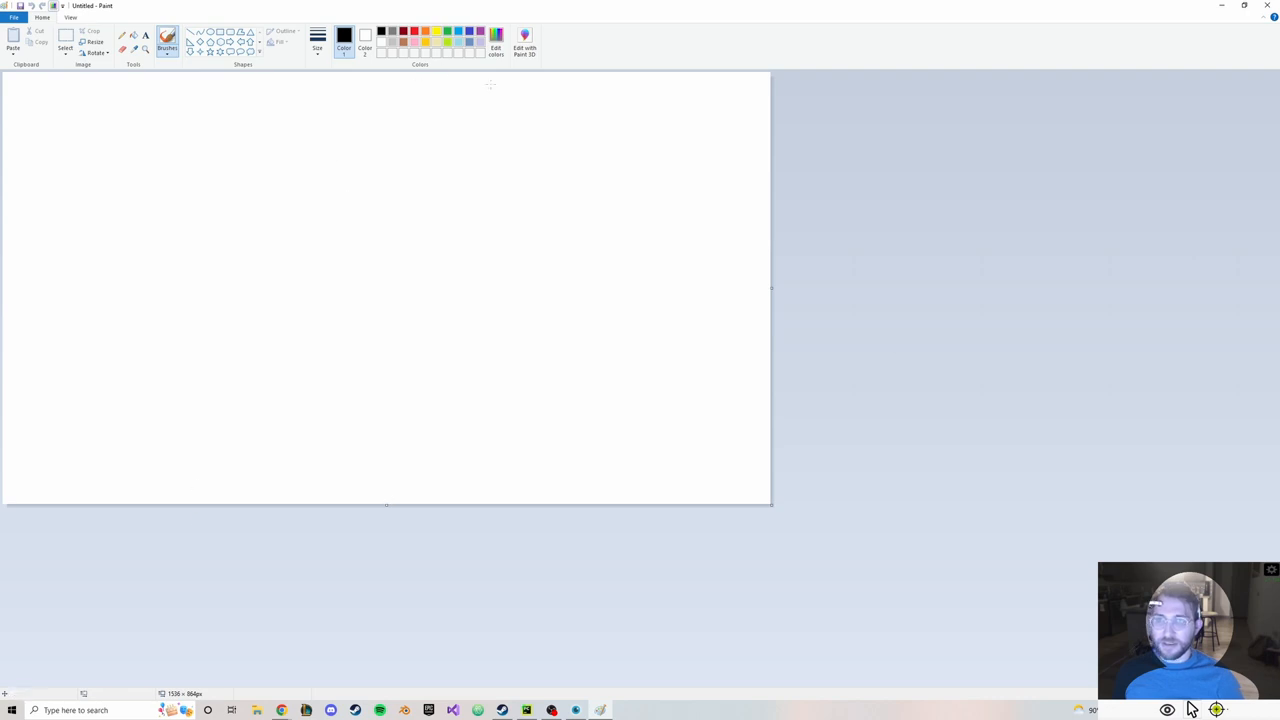
Make red the Color 1 drawing colour and stroke the first red line on the canvas
click(496, 44)
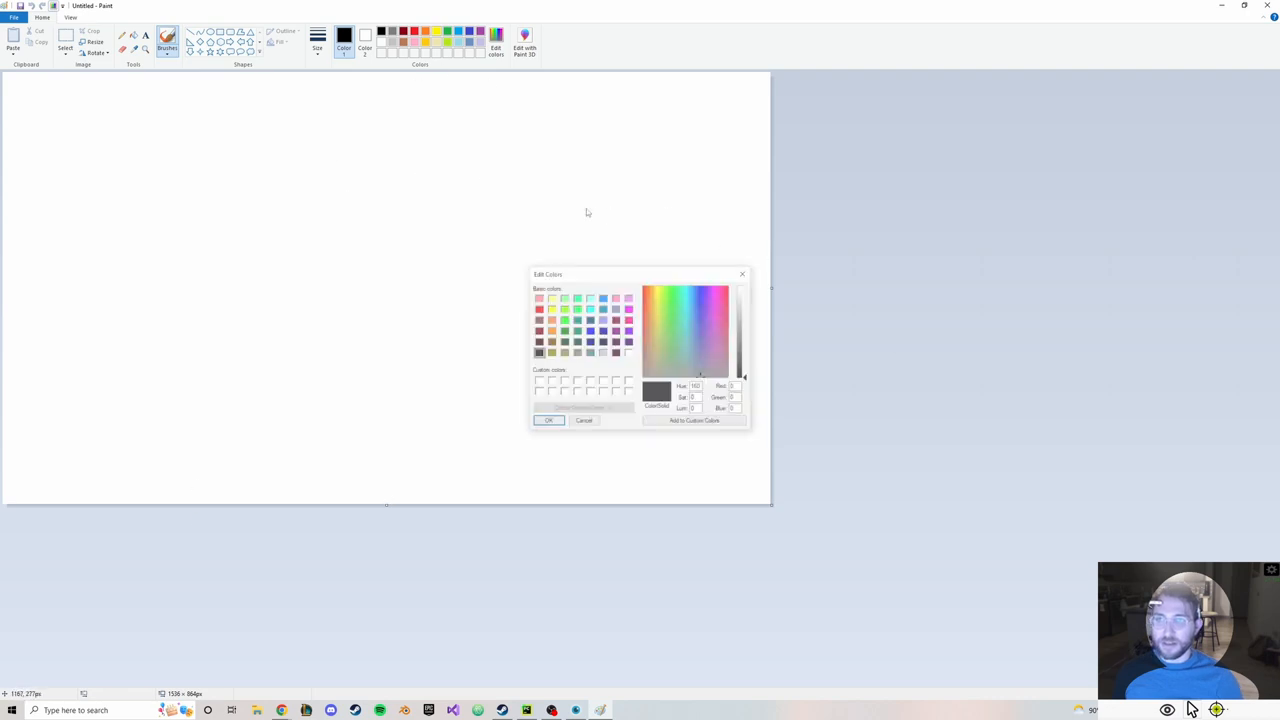
click(548, 420)
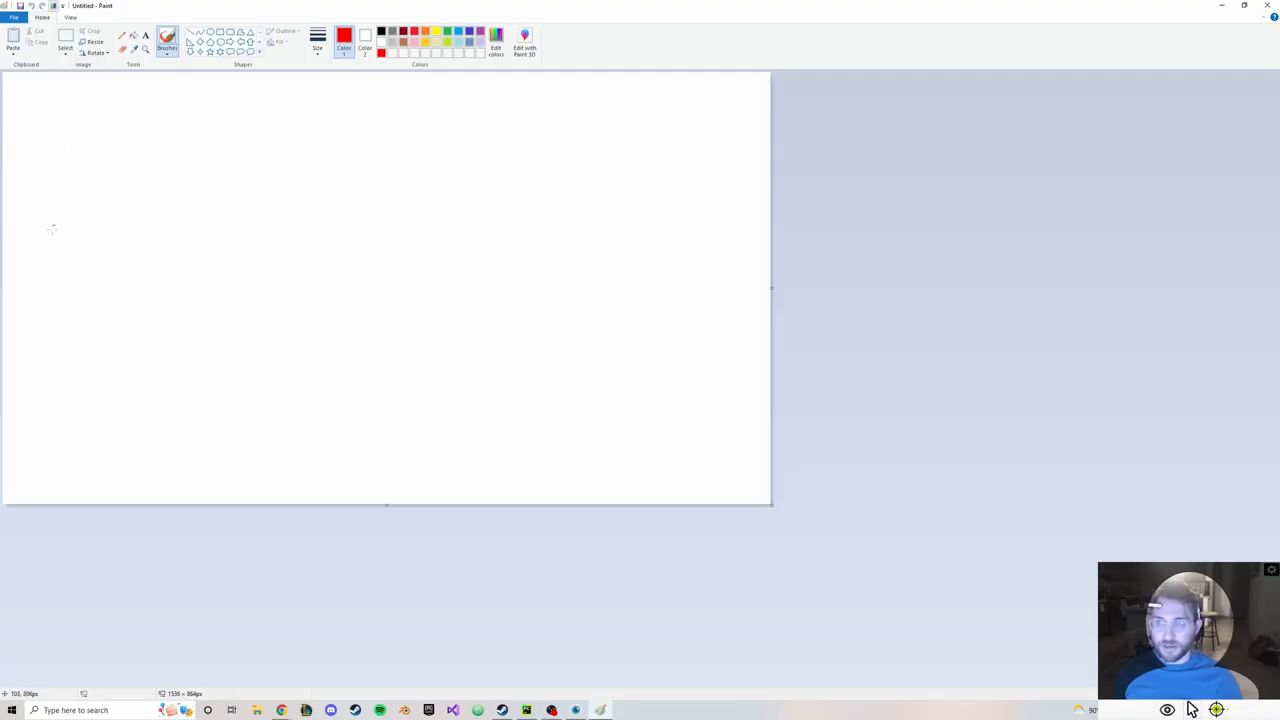
drag(490, 140, 504, 280)
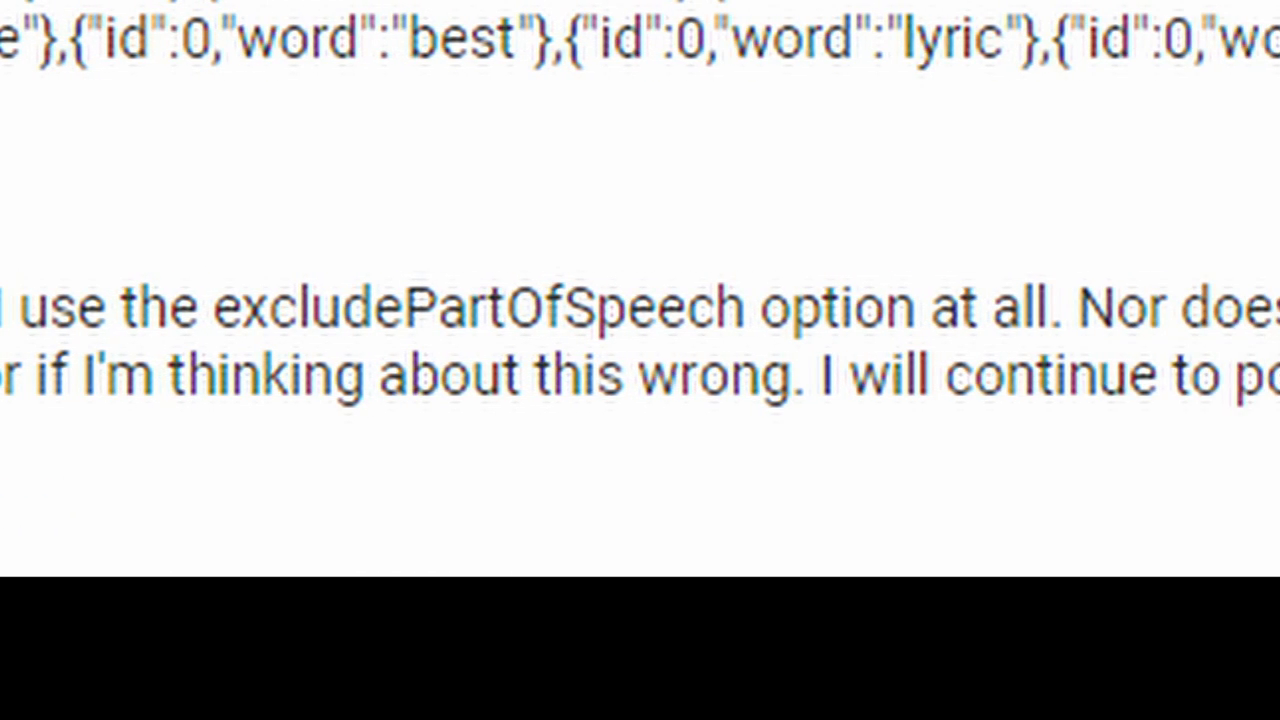
scroll(down, 3)
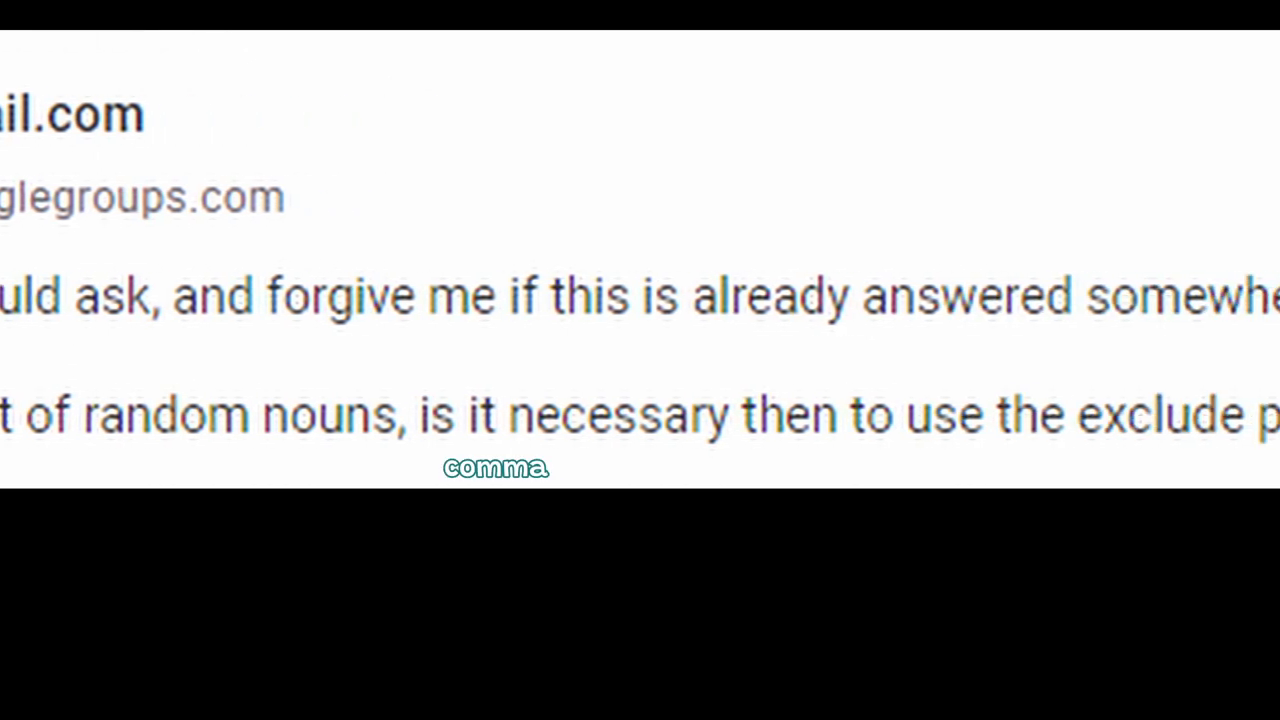
scroll(right, 3)
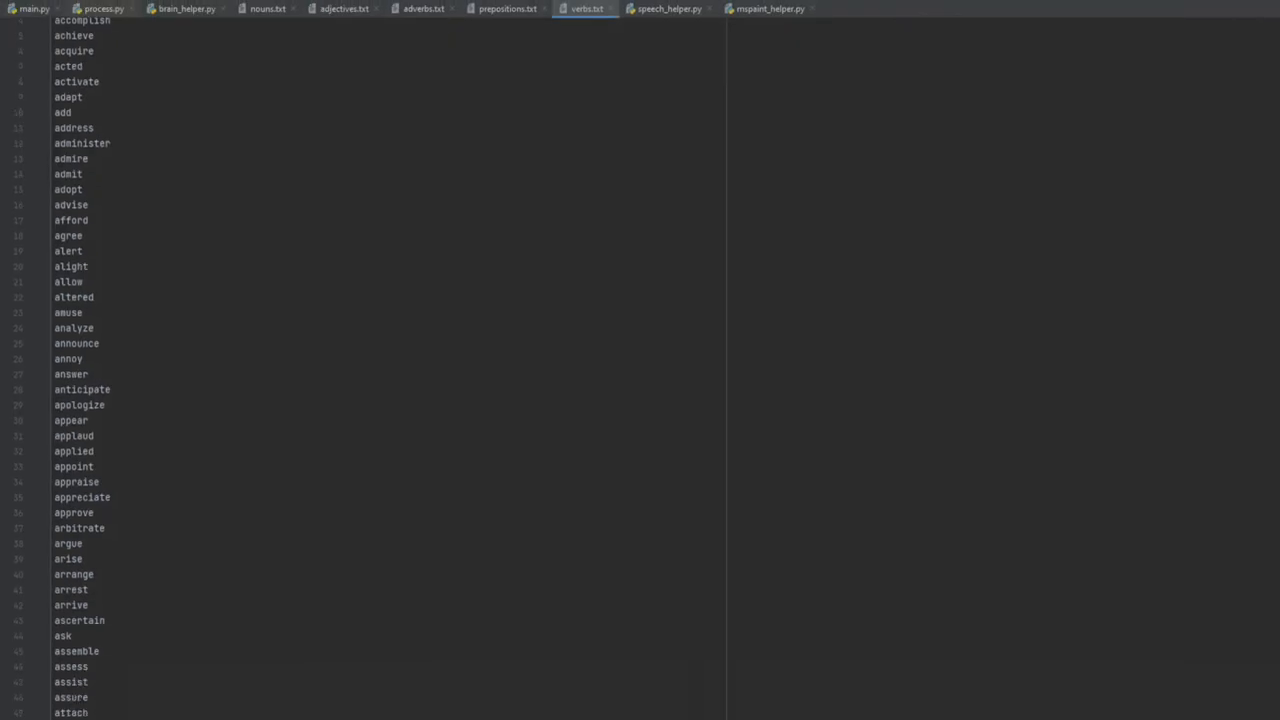
scroll(down, 3)
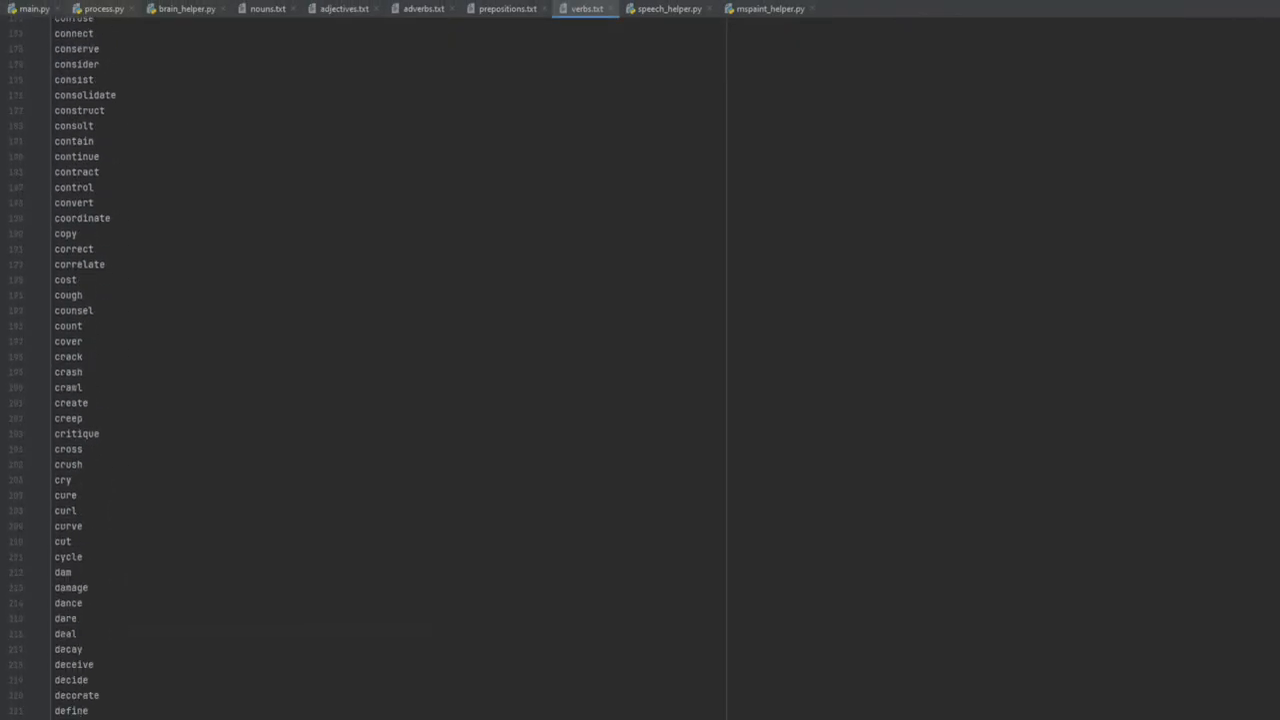
scroll(down, 3)
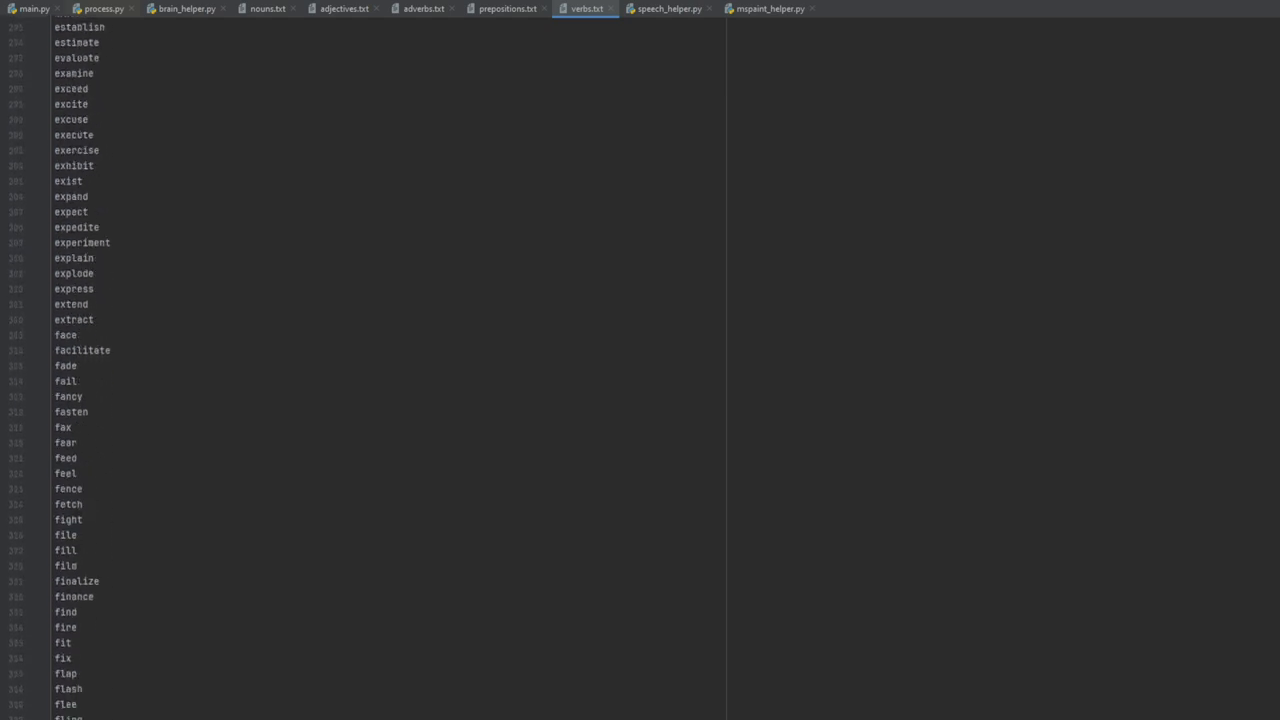
scroll(down, 3)
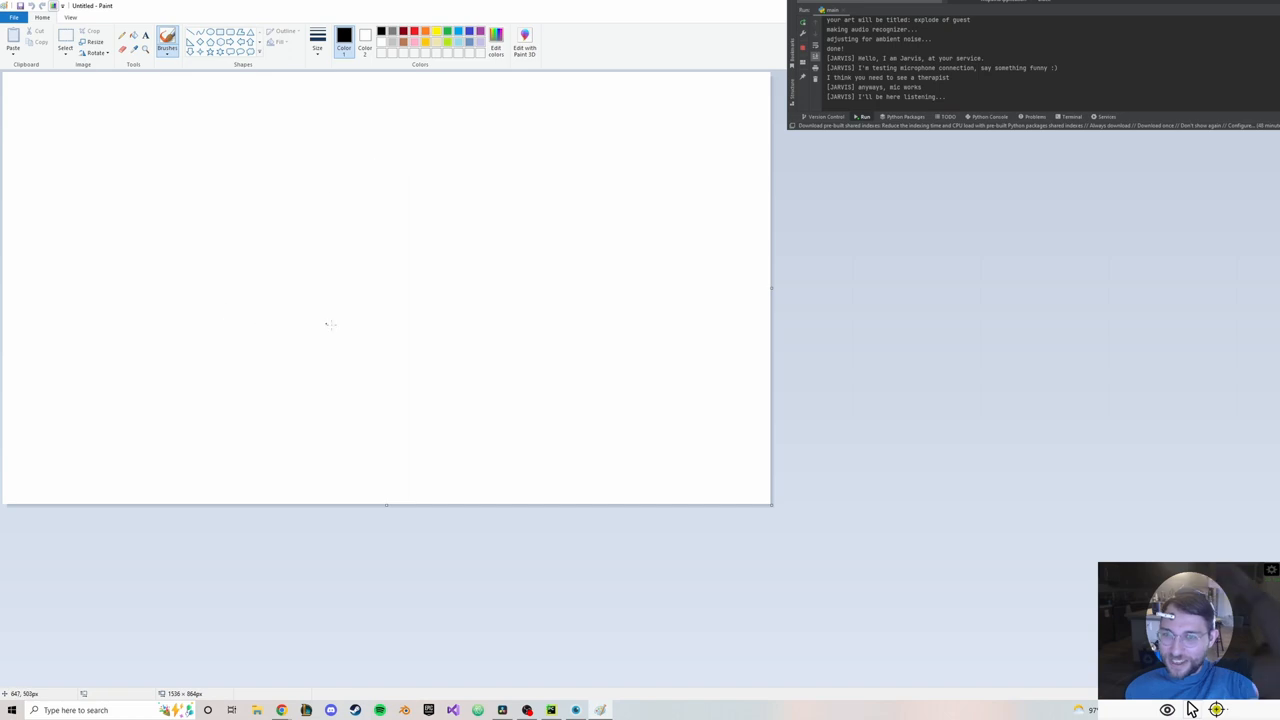
mouse_move(364, 222)
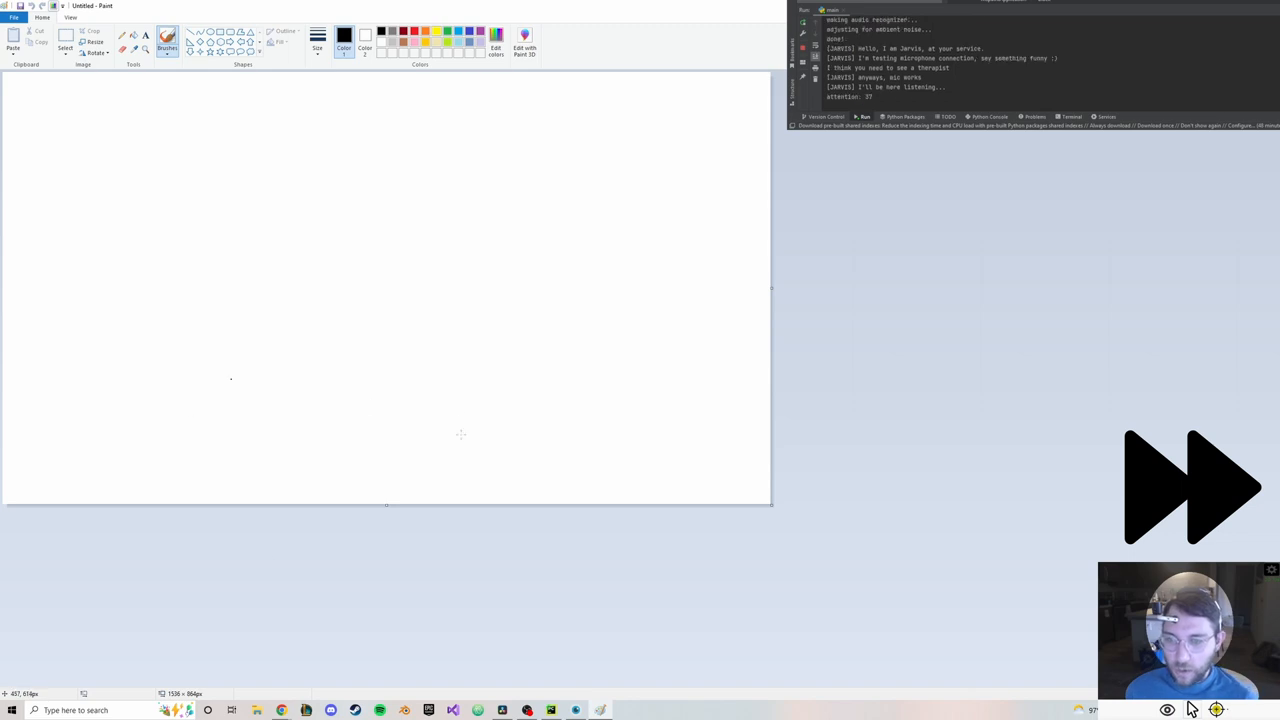
Start sketching long black freehand lines with the Brush tool
click(496, 48)
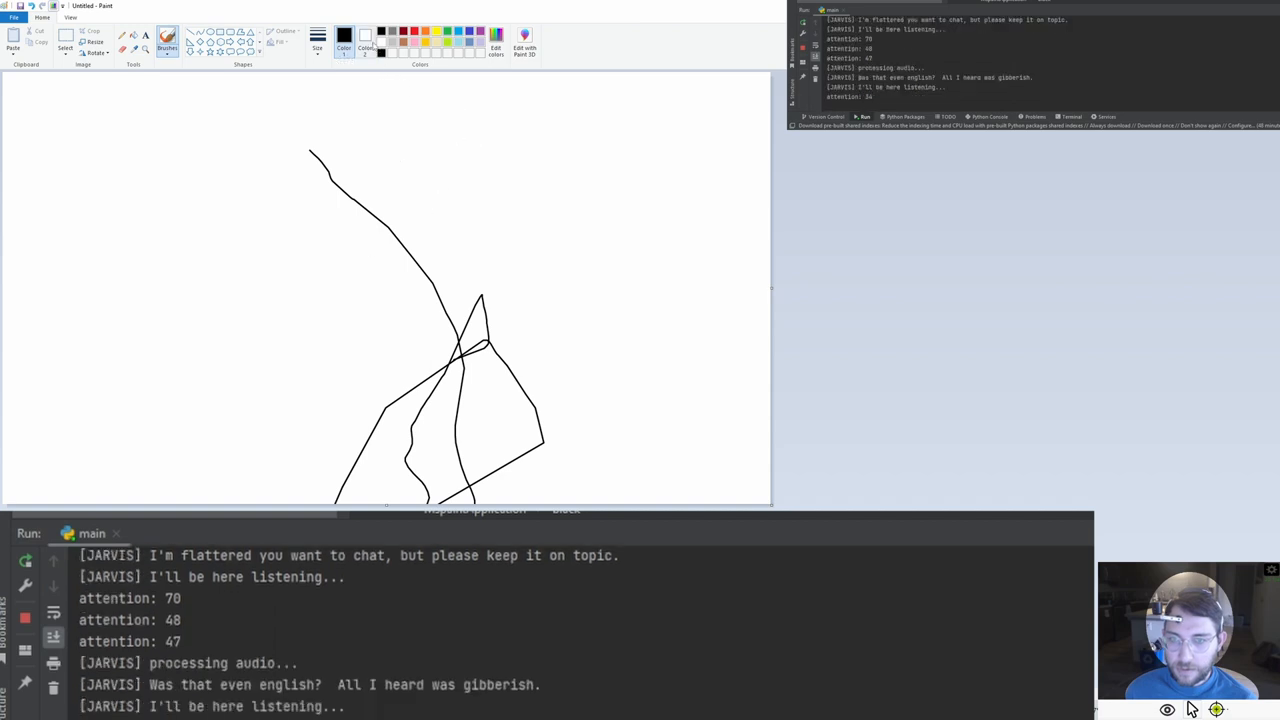
Draw more chaotic lines in black, red and orange over the existing strokes
drag(456, 130, 482, 302)
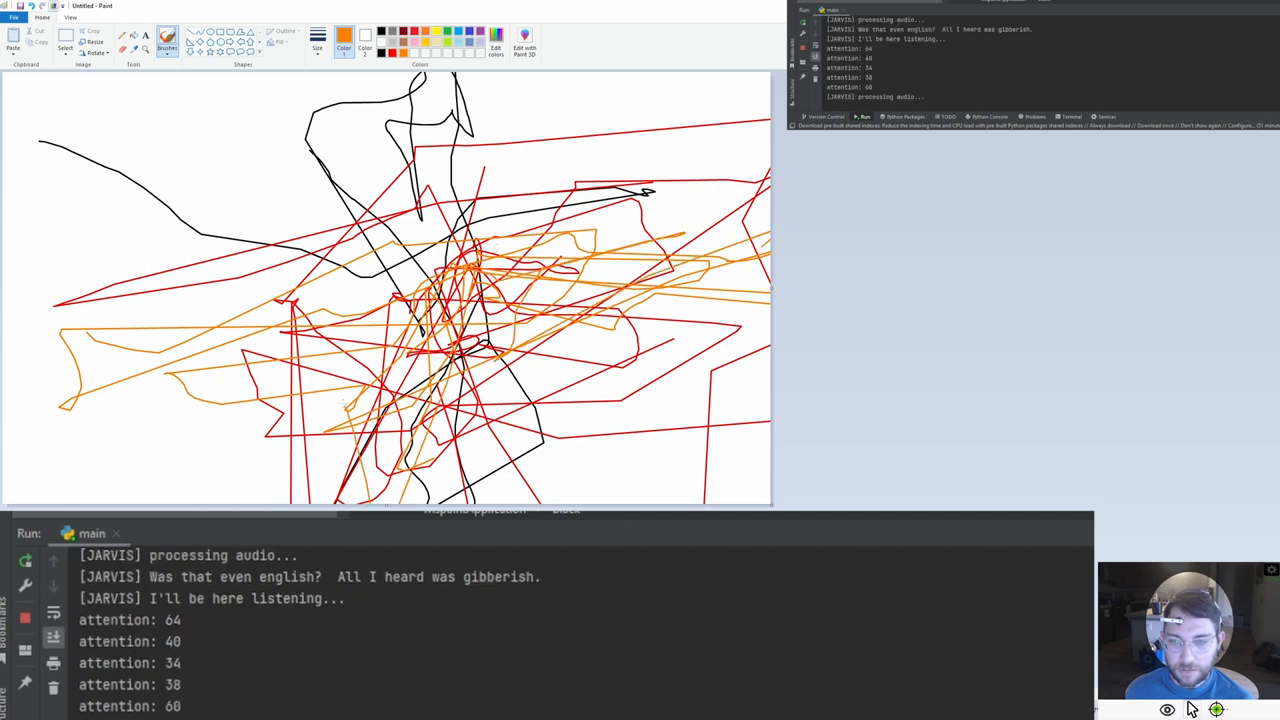
click(496, 48)
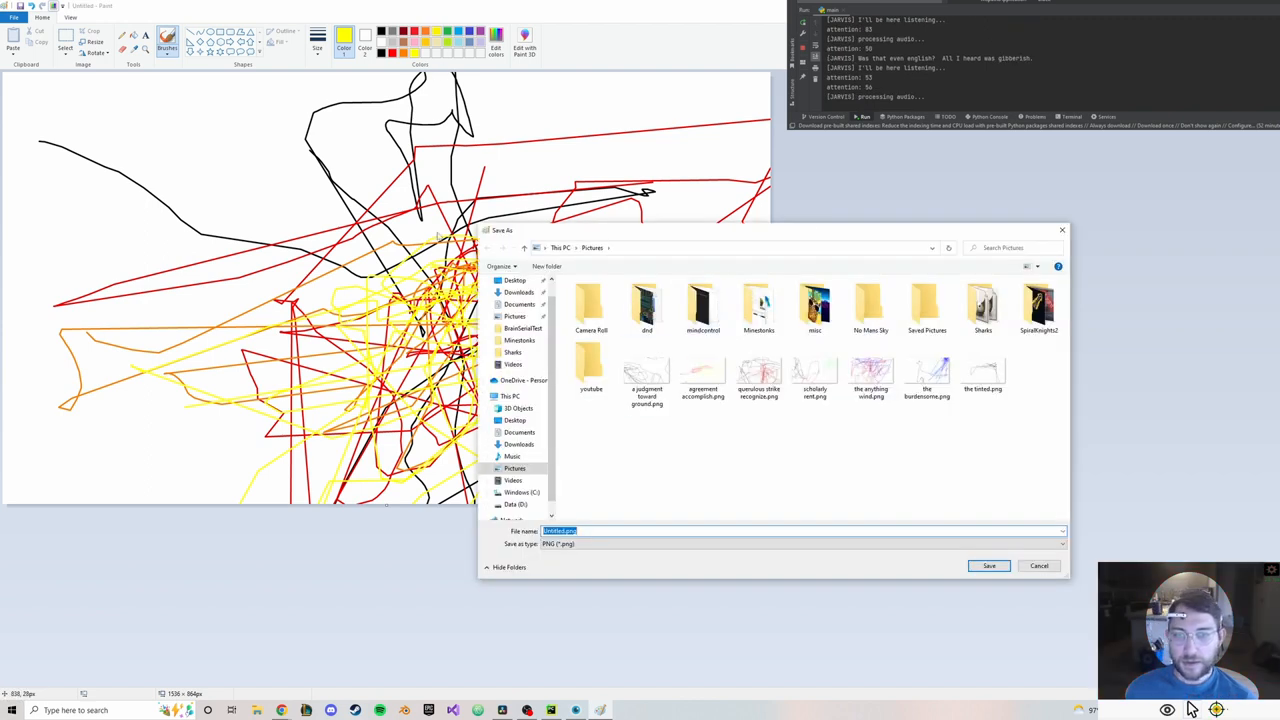
Save the drawing as a PNG named 'explode of guest' in Pictures
text(explode of guest)
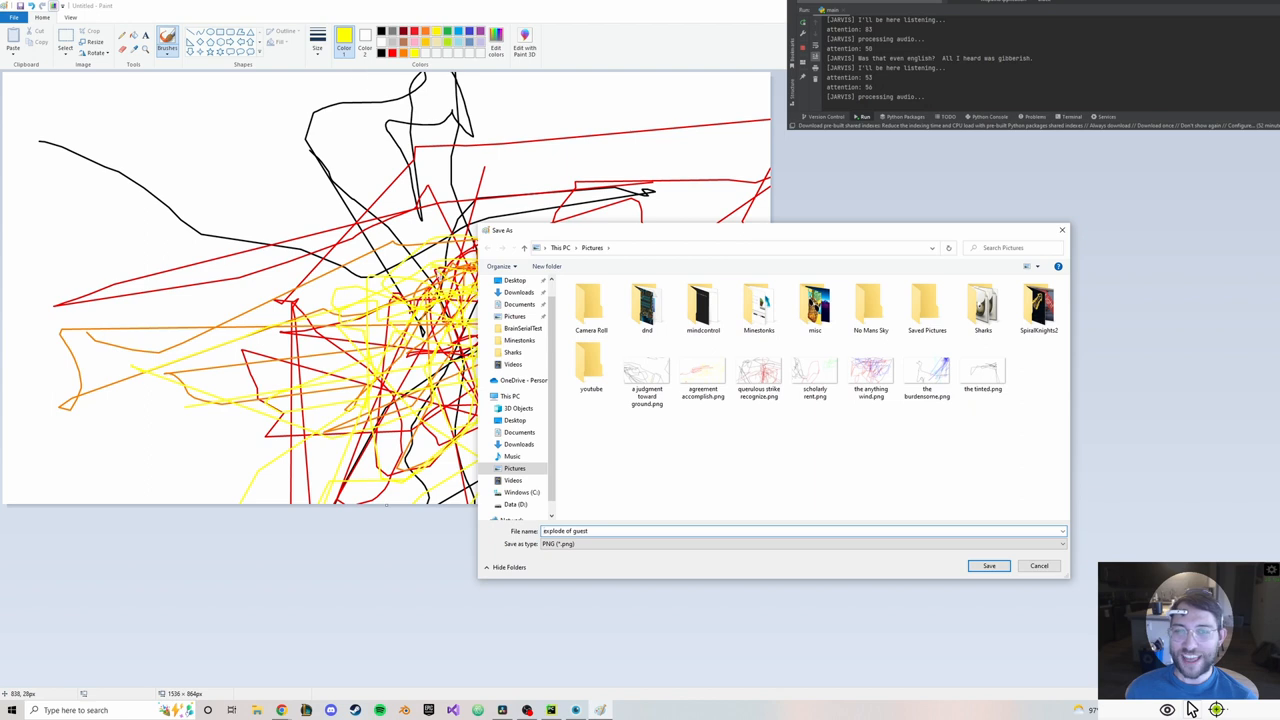
mouse_move(424, 152)
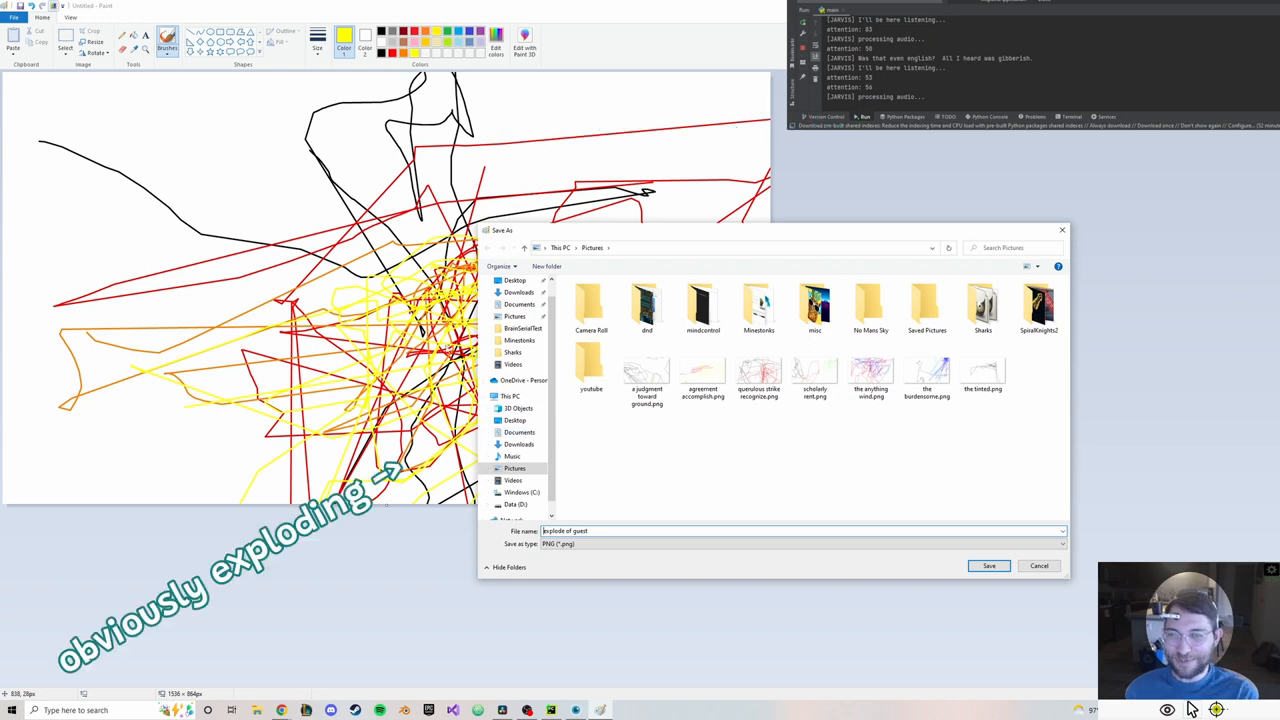
click(988, 566)
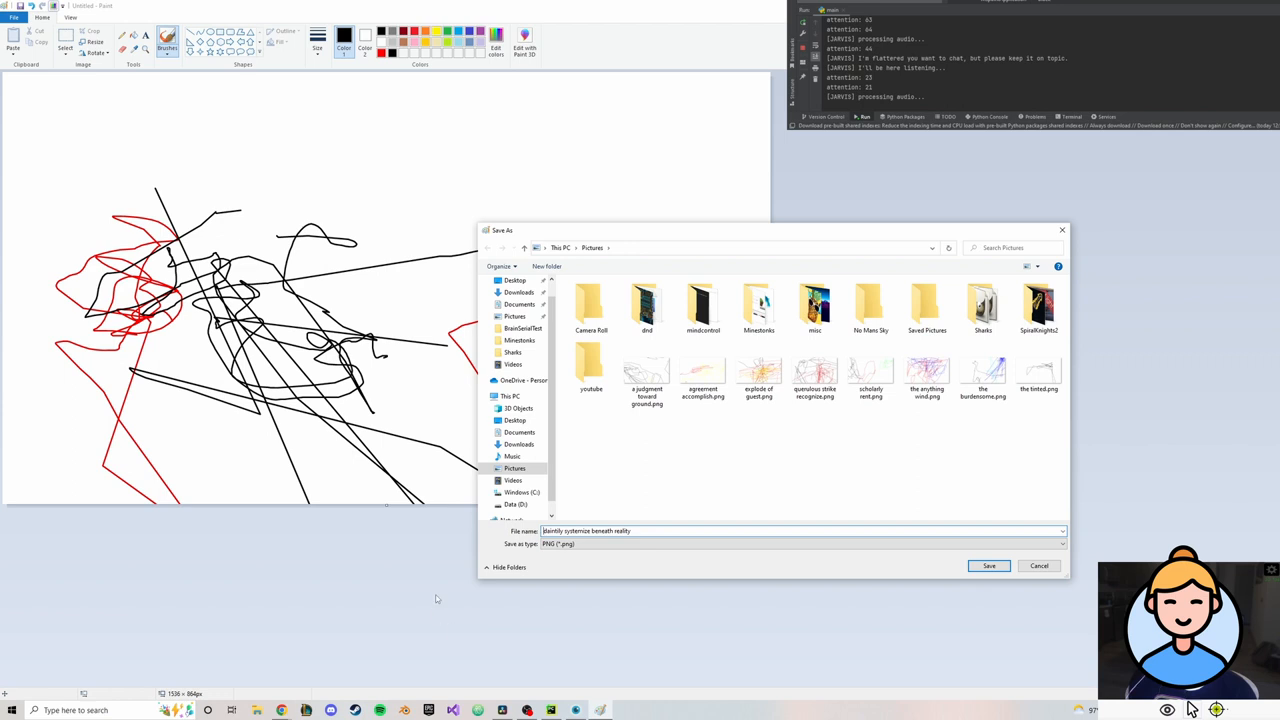
mouse_move(460, 568)
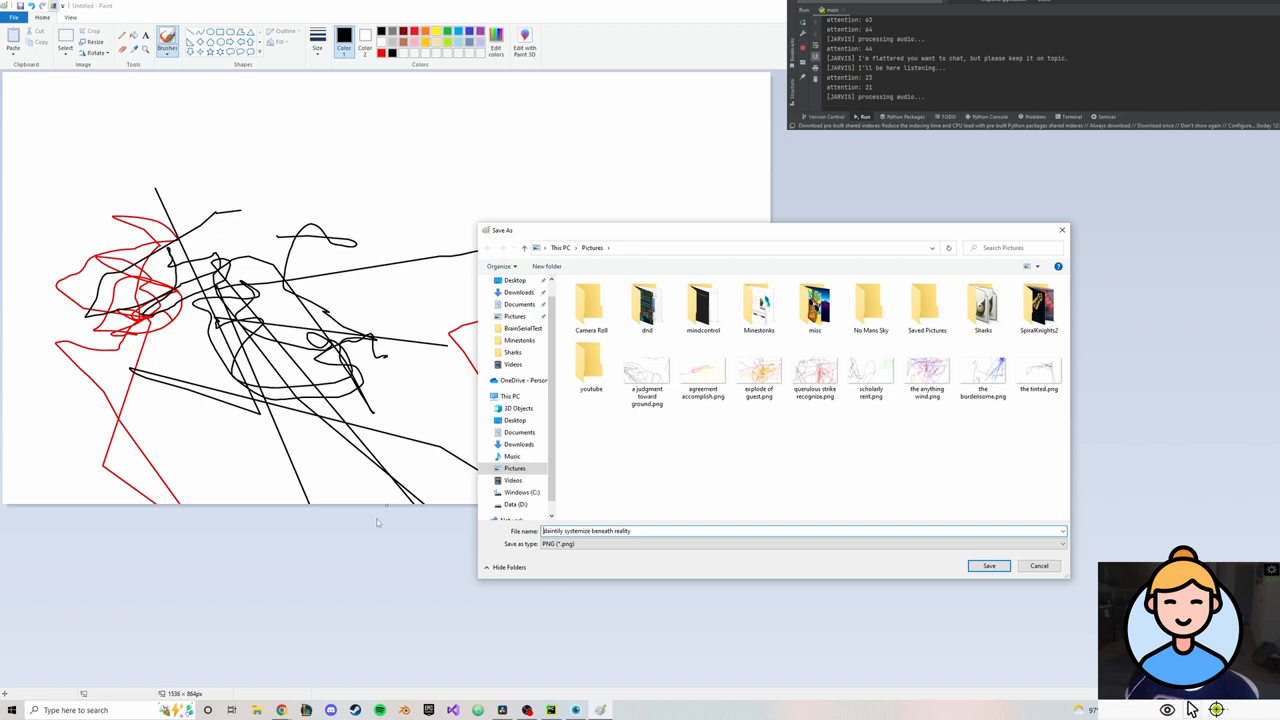
Confirm the Save As dialog to store the scribble PNG in Pictures
click(988, 566)
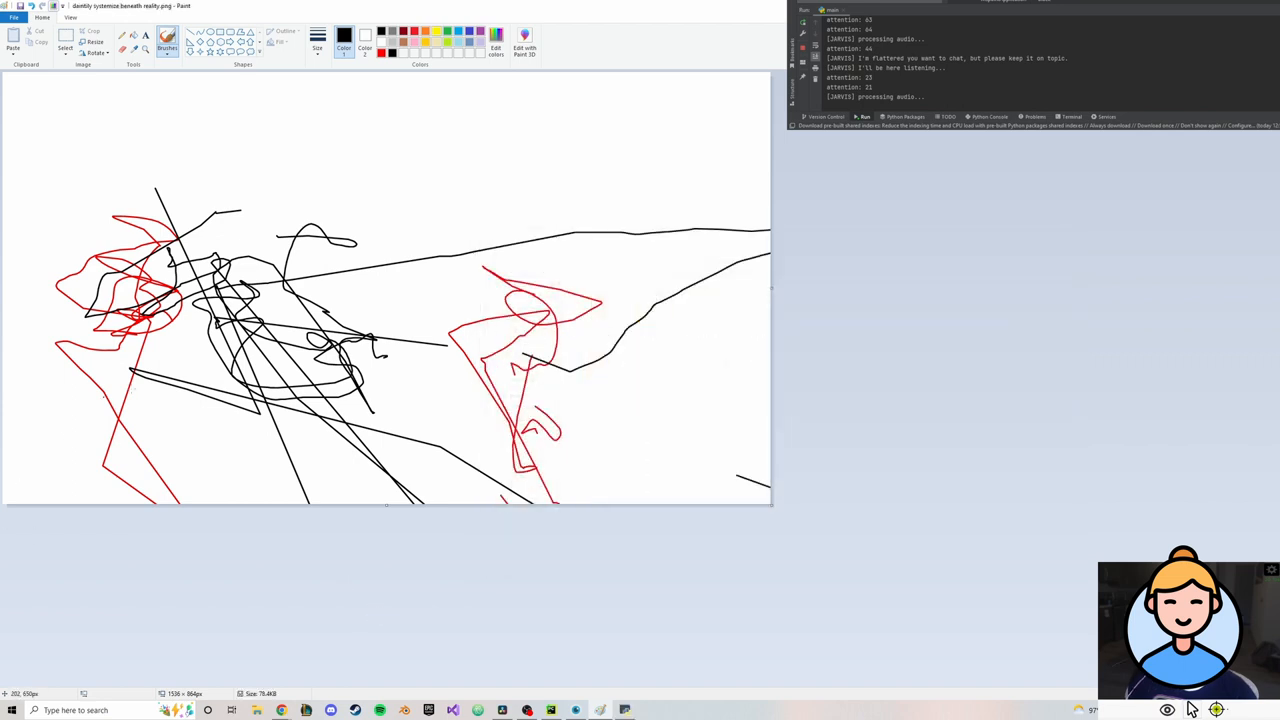